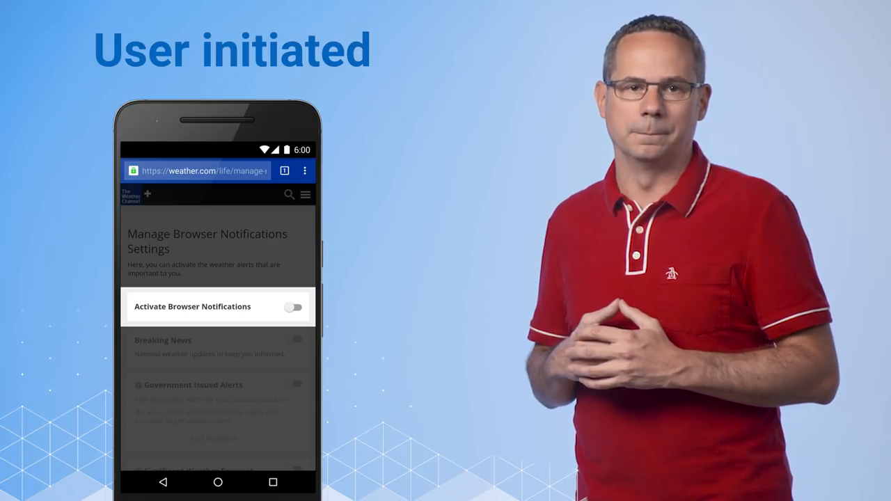
click(293, 308)
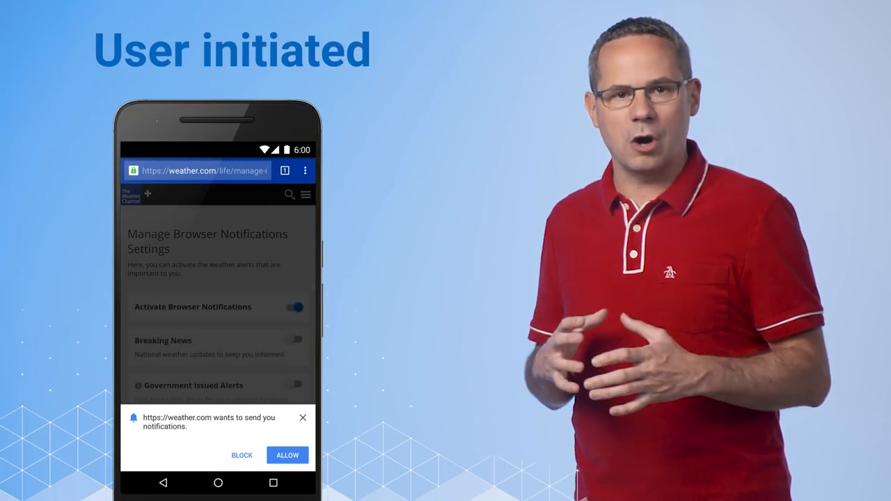